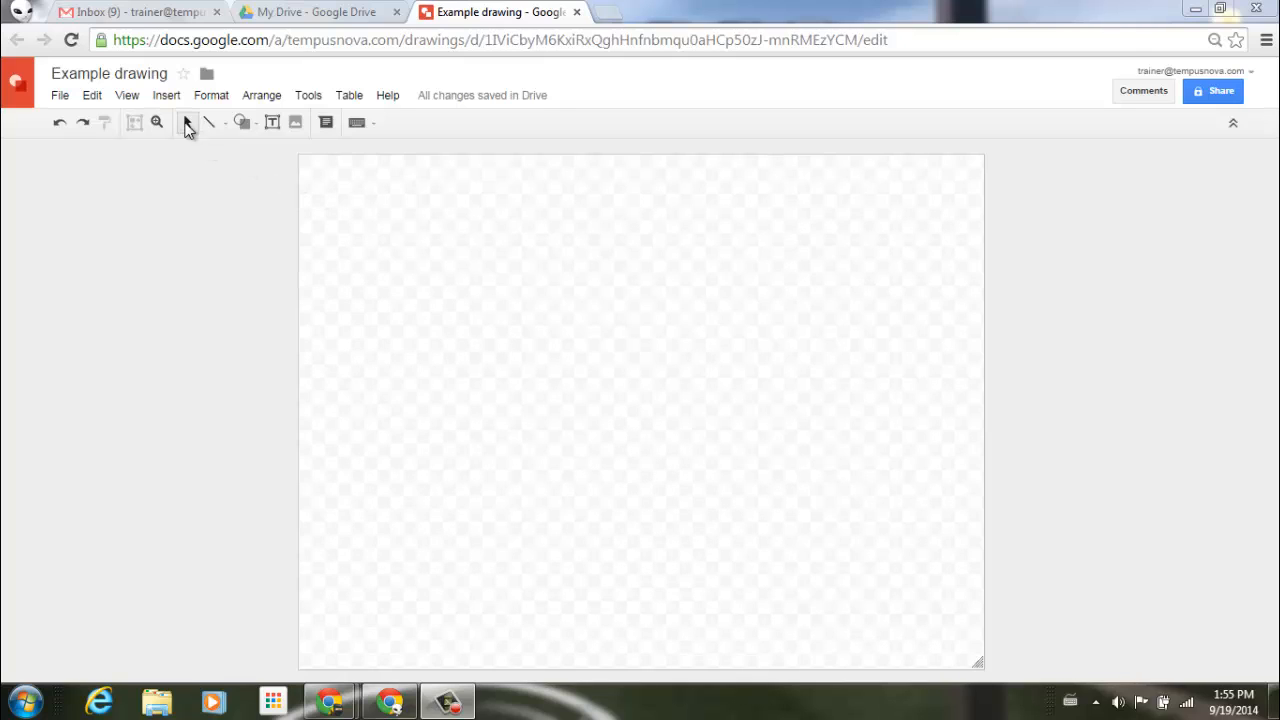
- Draw a light blue rectangle, then a rounded rectangle below and to its right
{"action": "left_click", "coordinate": [166, 95]}
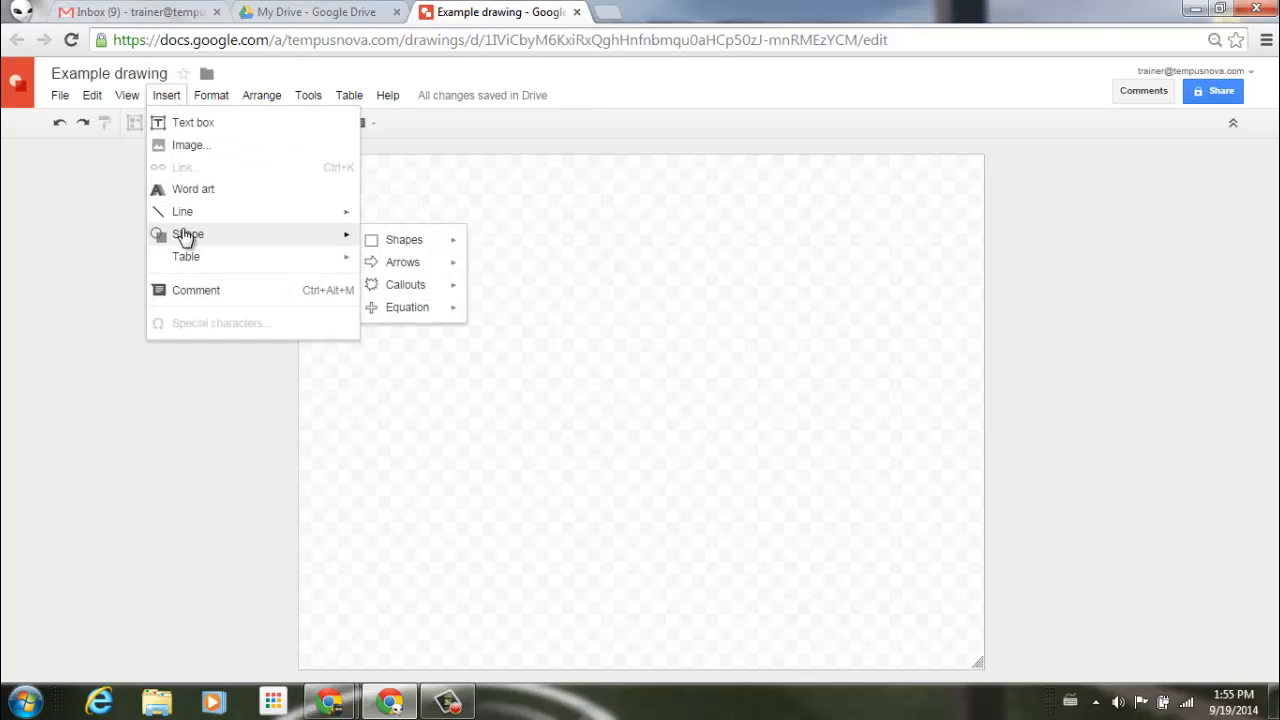
{"action": "left_click", "coordinate": [404, 239]}
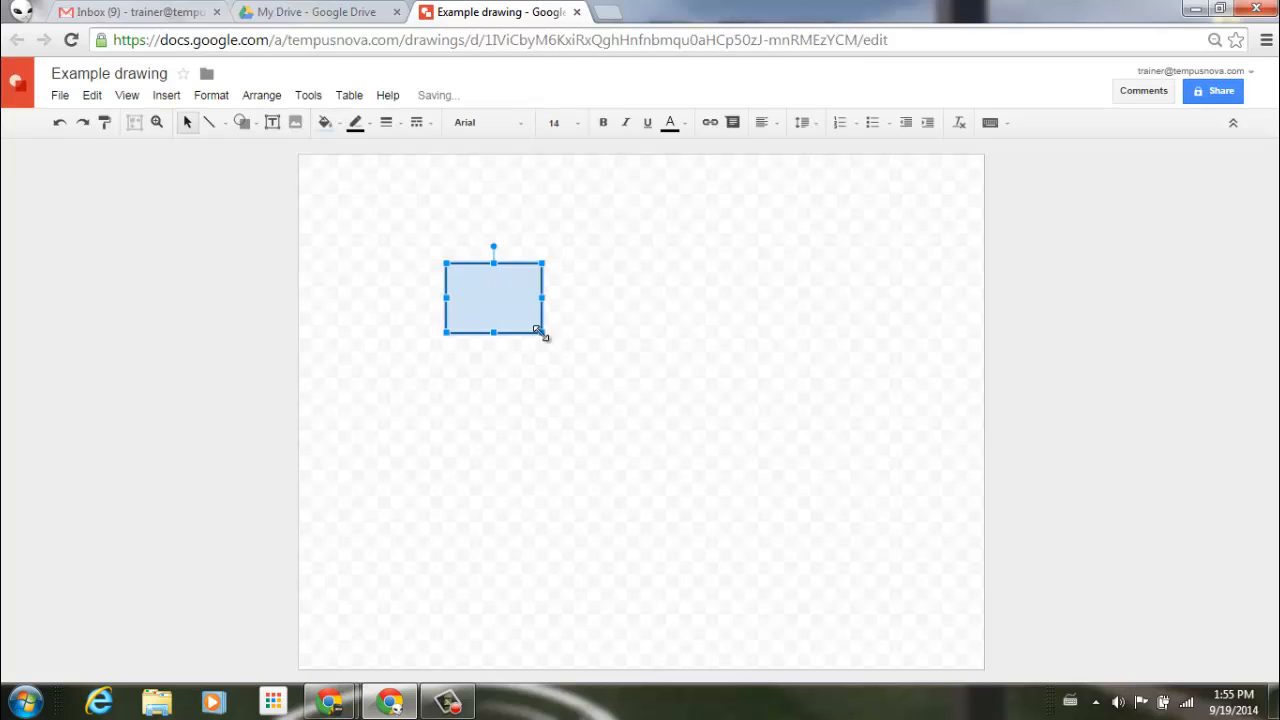
{"action": "left_click", "coordinate": [166, 95]}
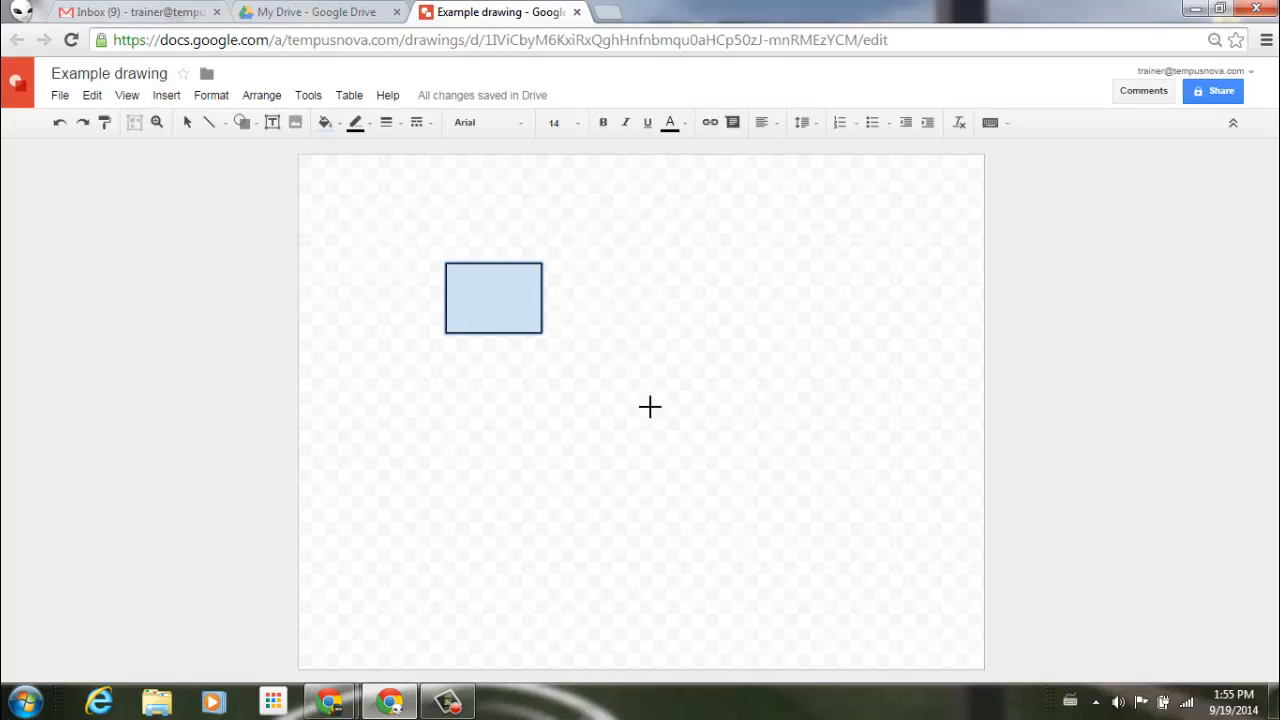
{"action": "left_click_drag", "start_coordinate": [653, 378], "coordinate": [765, 448]}
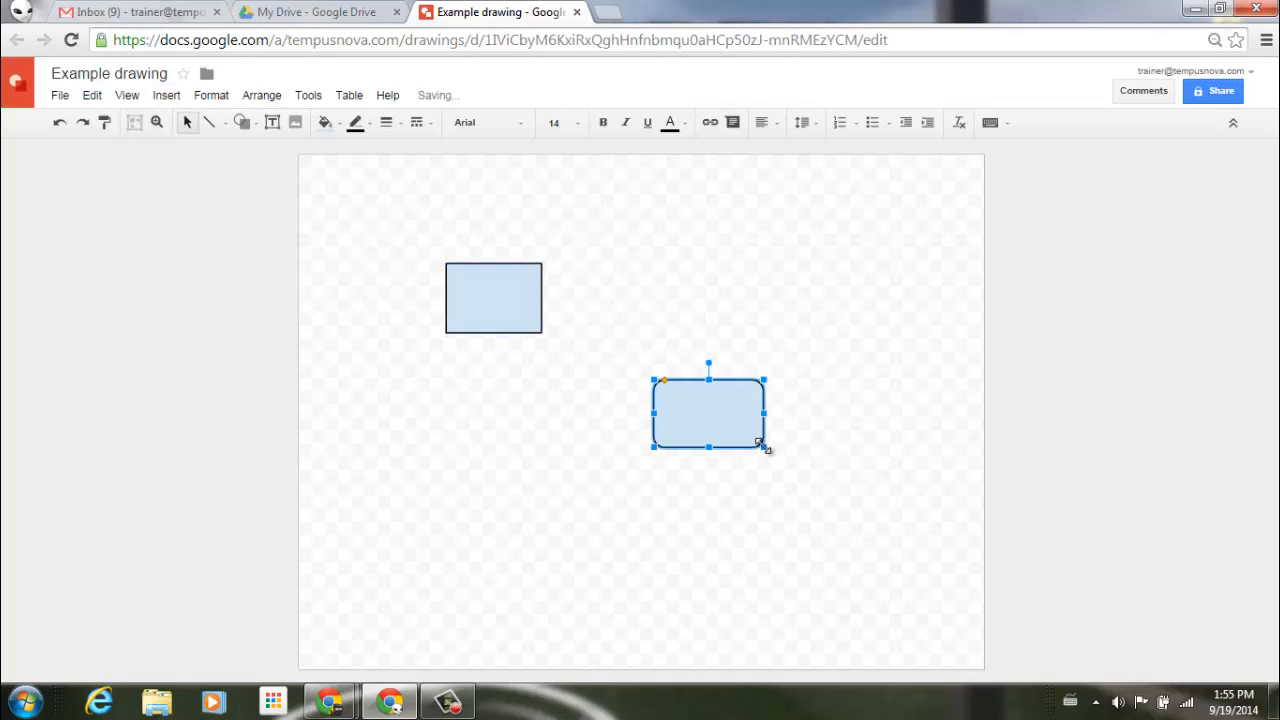
- Link the rectangle's right edge to the rounded rectangle's left edge with an elbow connector
{"action": "left_click", "coordinate": [166, 95]}
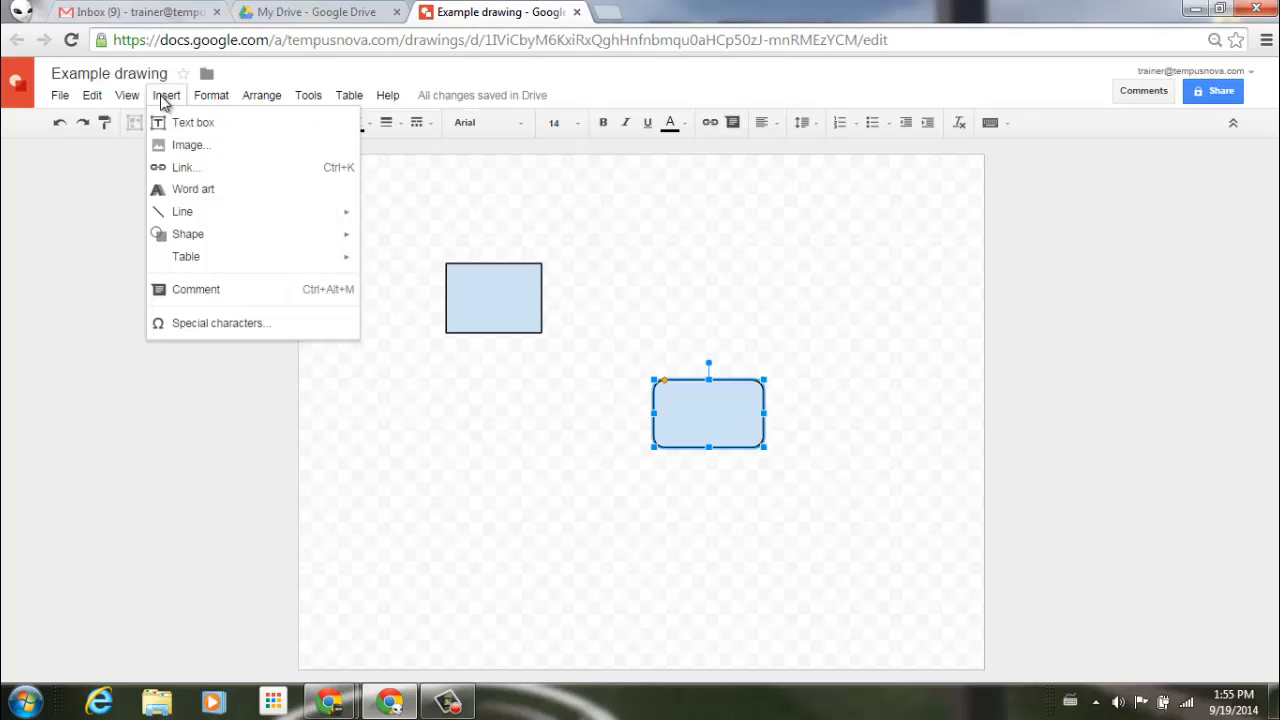
{"action": "mouse_move", "coordinate": [182, 211]}
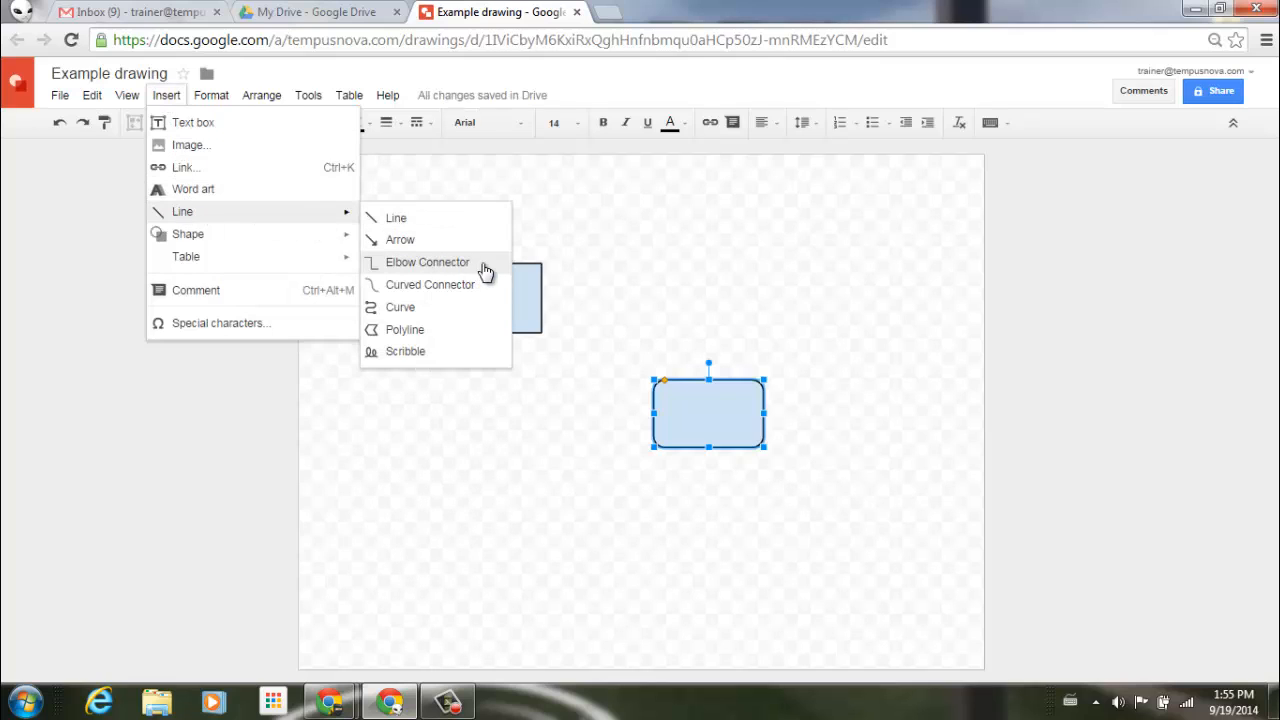
{"action": "mouse_move", "coordinate": [486, 292]}
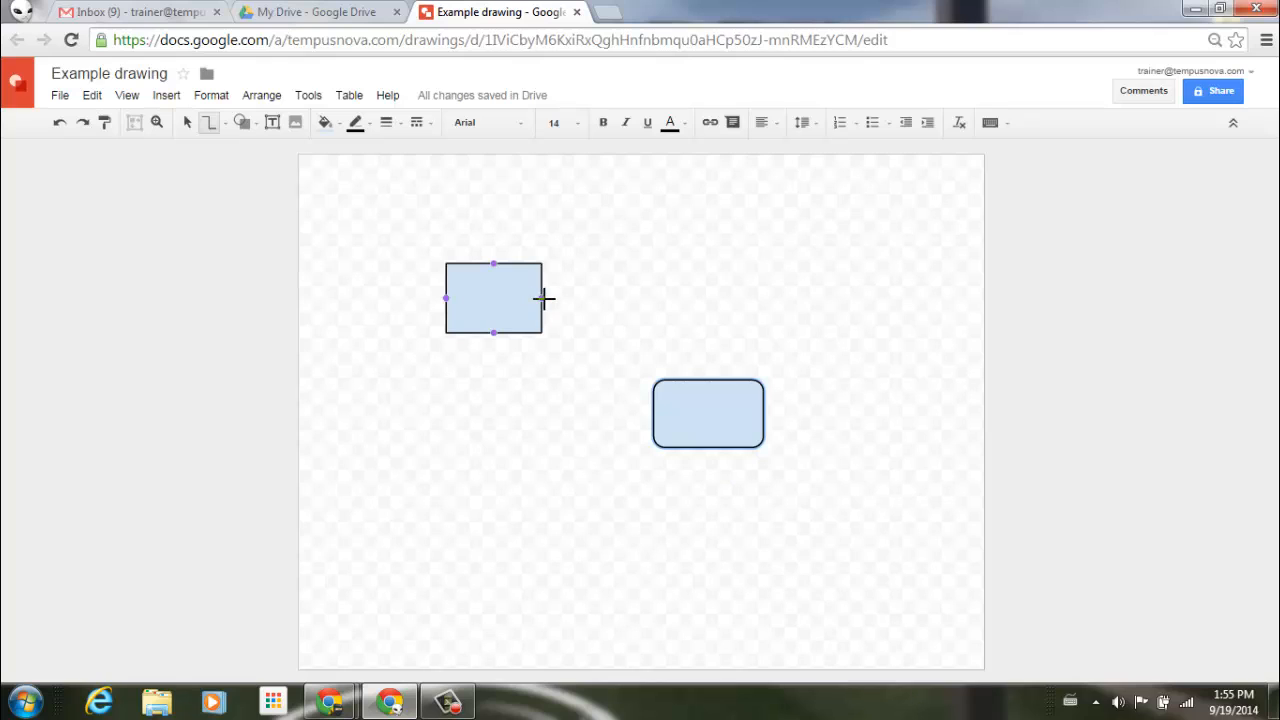
{"action": "left_click_drag", "start_coordinate": [545, 298], "coordinate": [648, 413]}
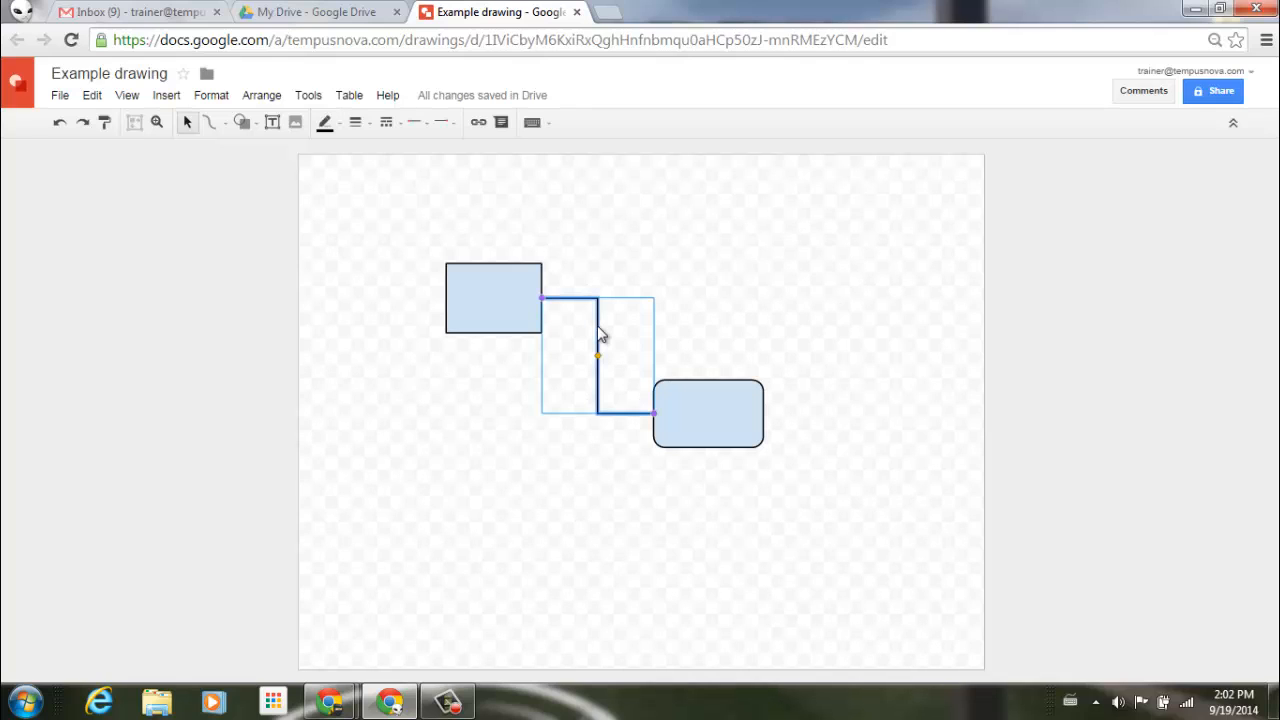
- Delete the elbow connector, select the Curved Connector tool, and undo a stray click
{"action": "key", "text": "Delete"}
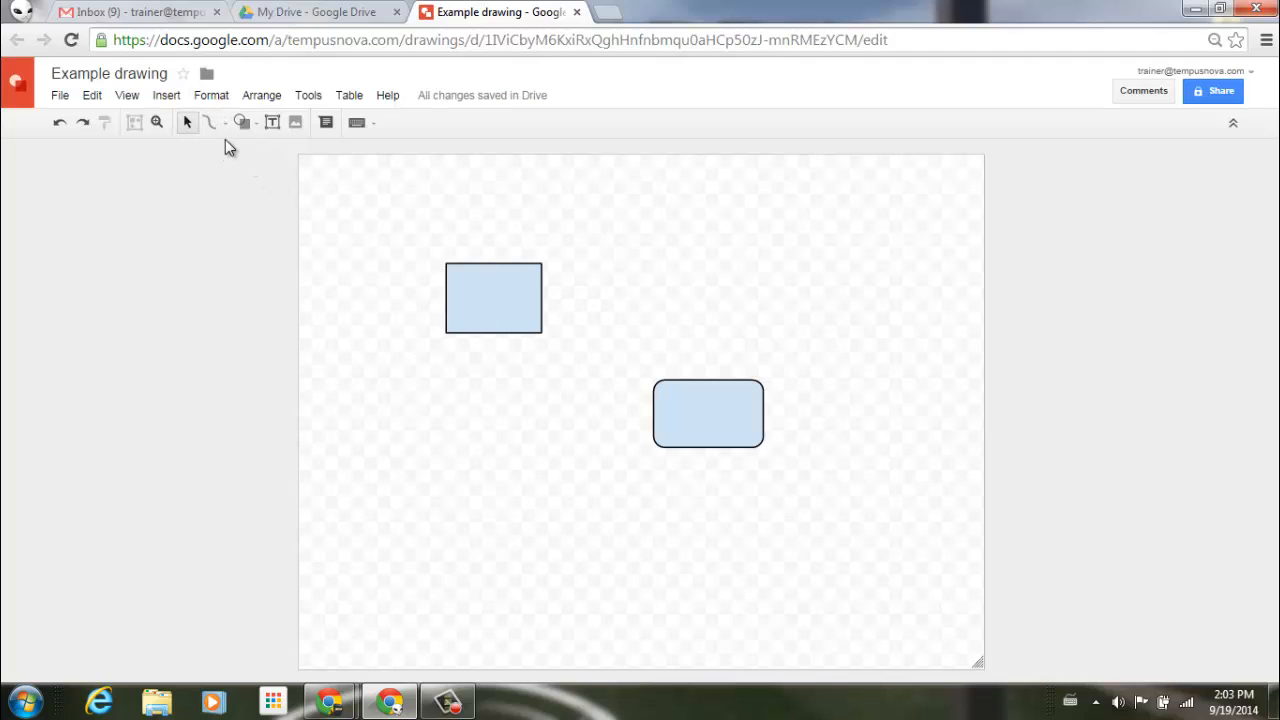
{"action": "left_click", "coordinate": [225, 122]}
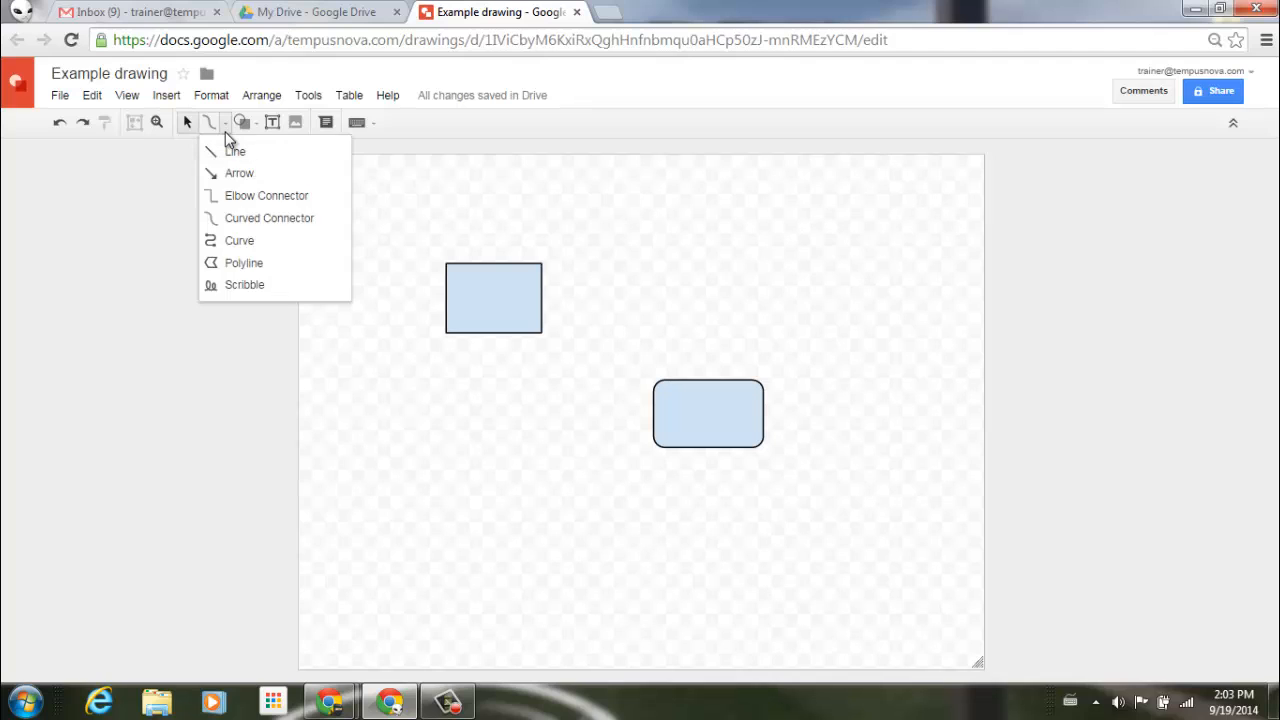
{"action": "mouse_move", "coordinate": [248, 197]}
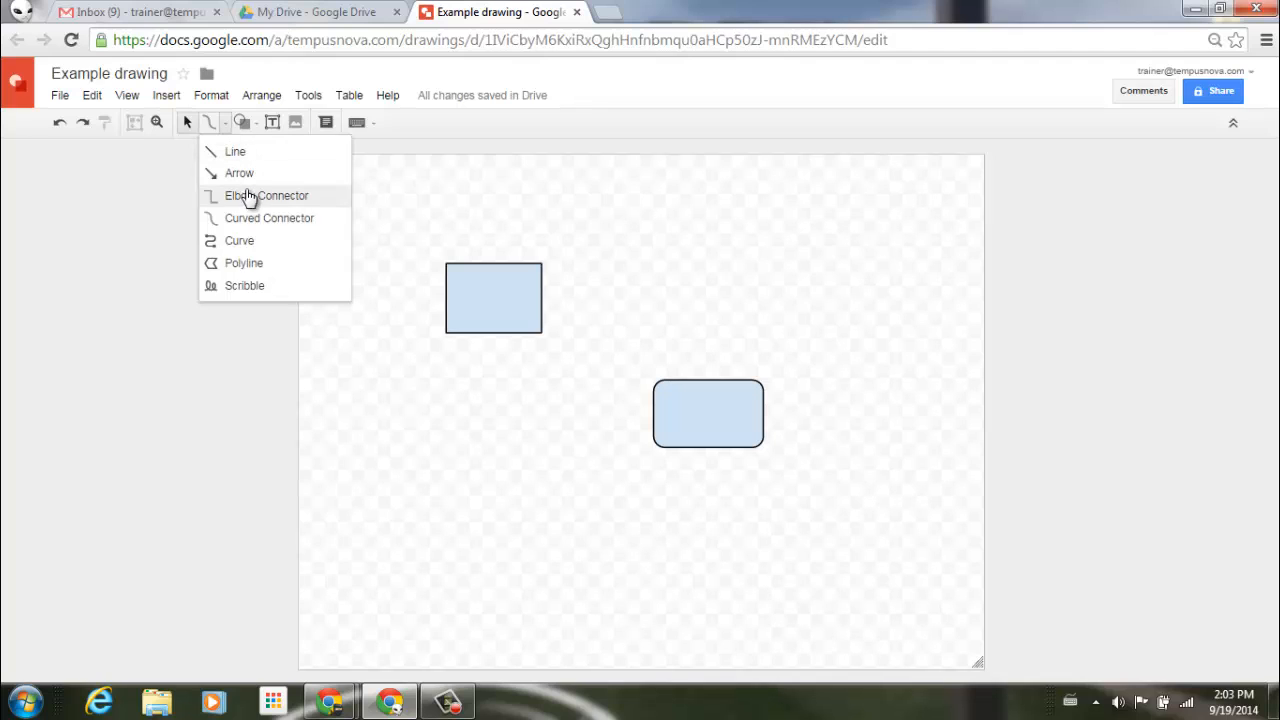
{"action": "mouse_move", "coordinate": [169, 213]}
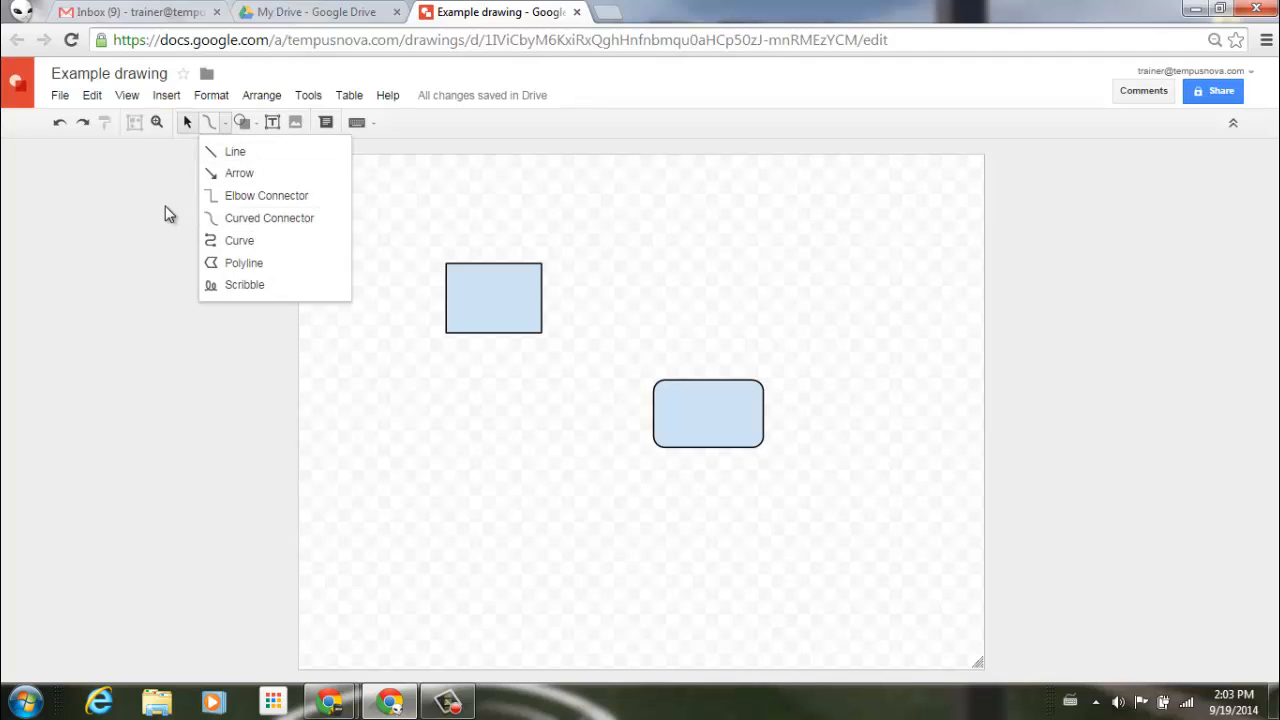
{"action": "left_click", "coordinate": [166, 95]}
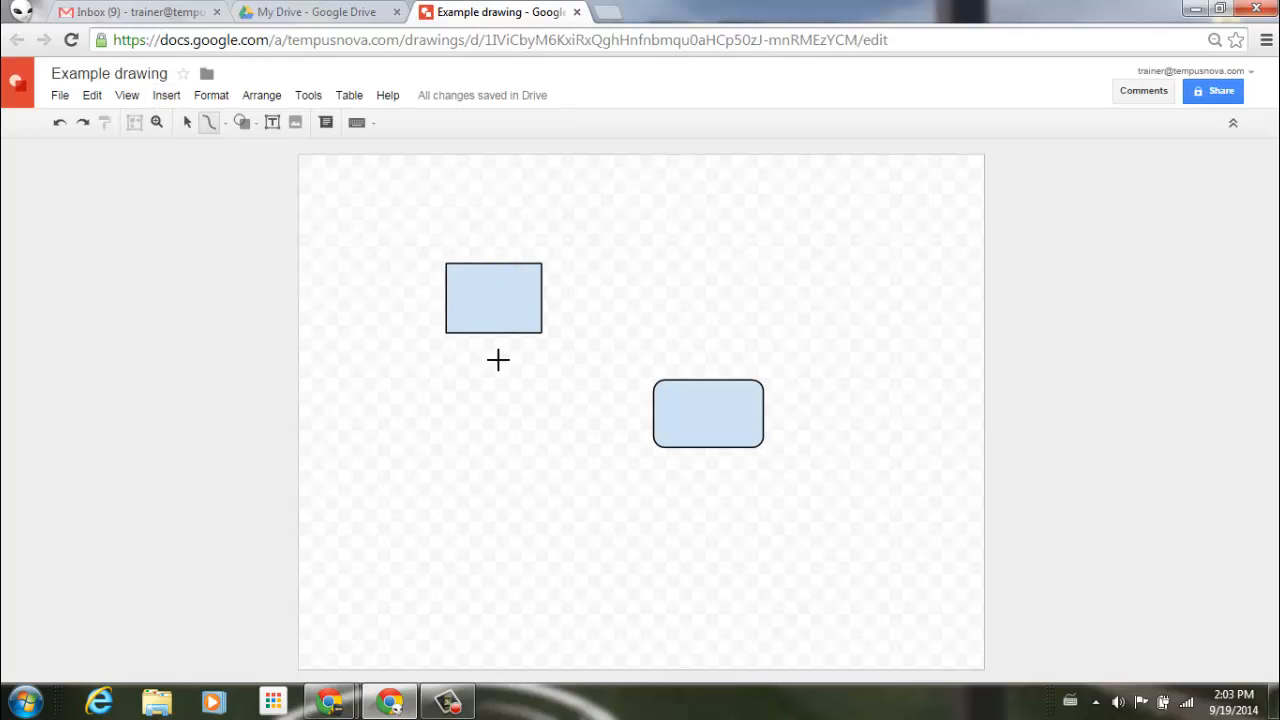
{"action": "left_click", "coordinate": [493, 298]}
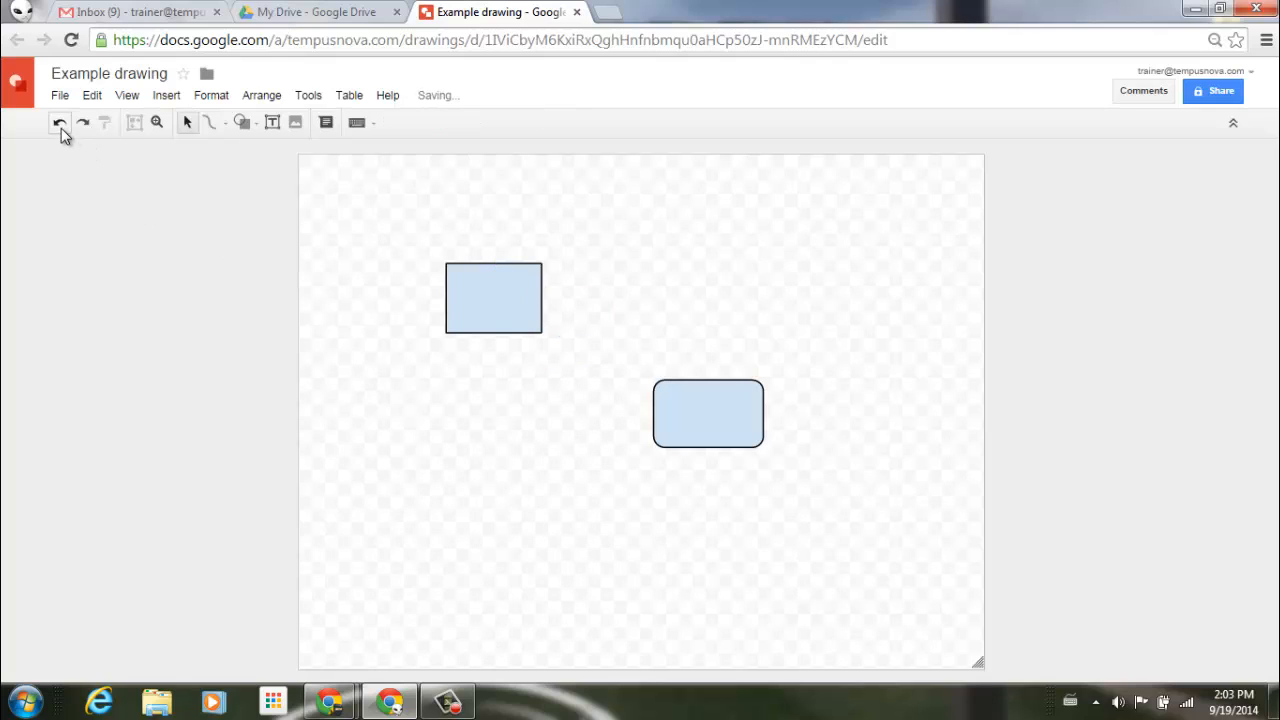
{"action": "left_click", "coordinate": [225, 122]}
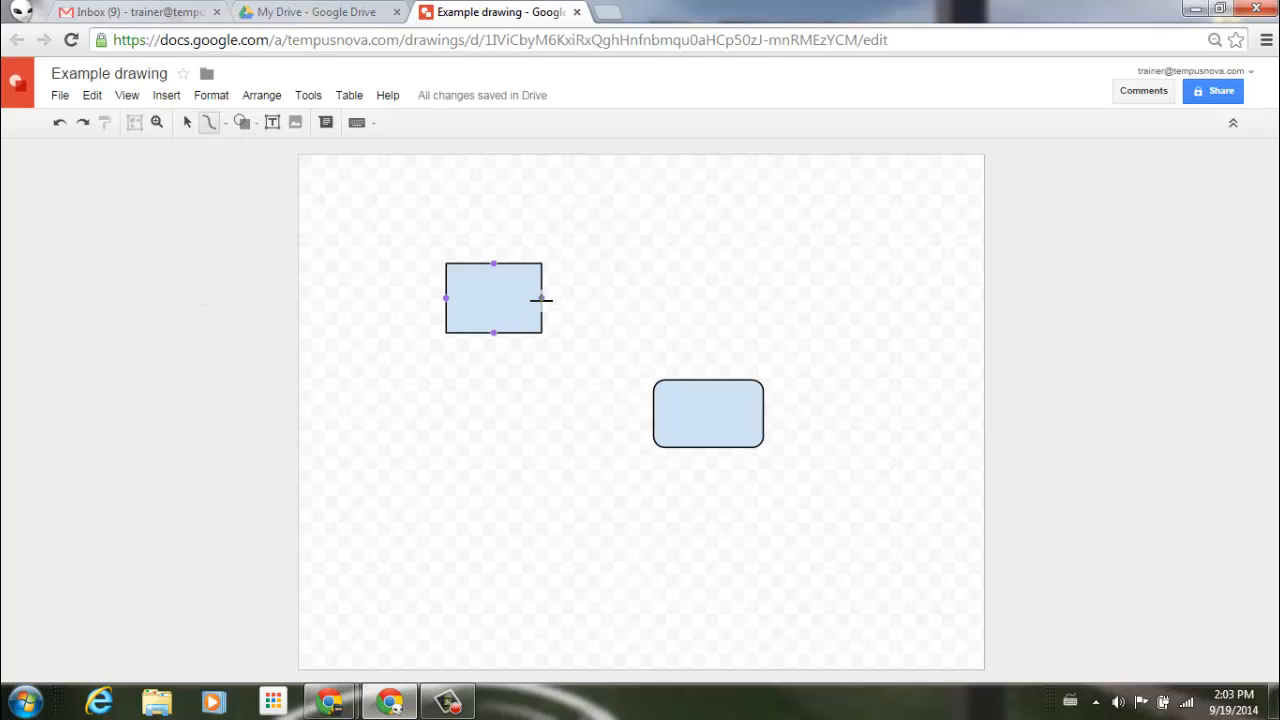
- Drag a curved connector from the rectangle's right side to the rounded rectangle's left side
{"action": "left_click_drag", "start_coordinate": [540, 300], "coordinate": [630, 355]}
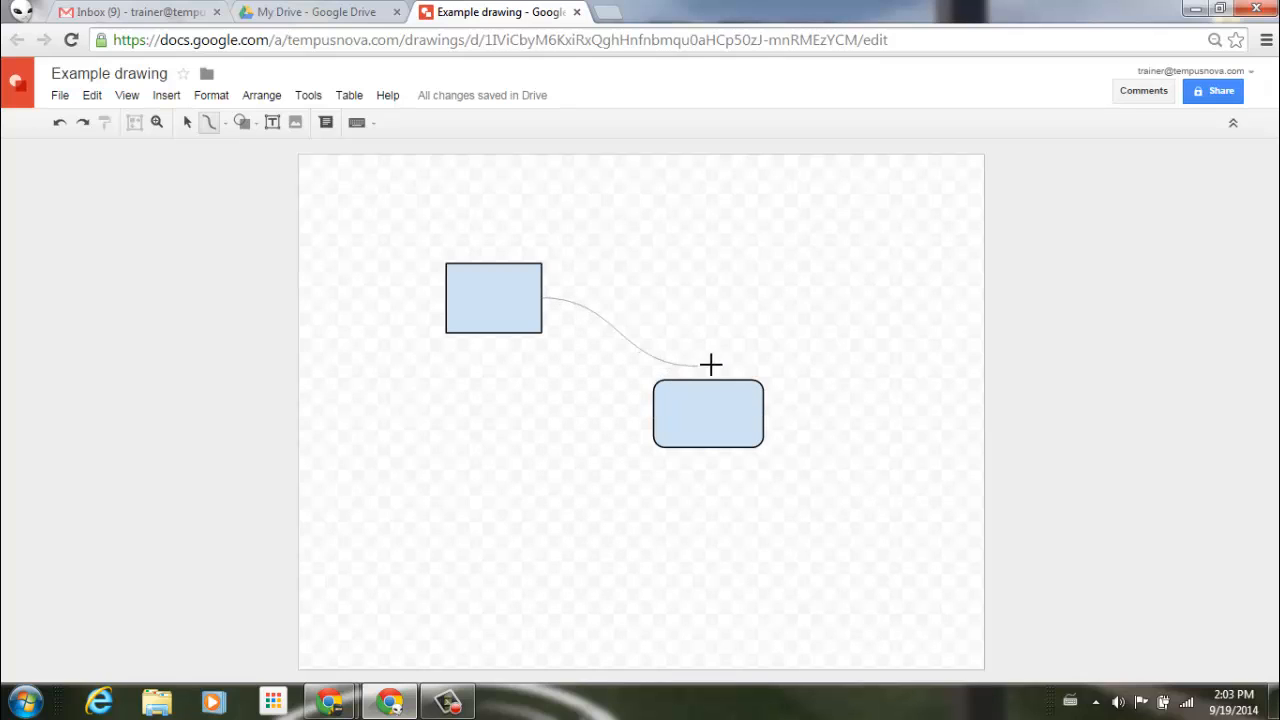
{"action": "left_click_drag", "start_coordinate": [711, 365], "coordinate": [731, 305]}
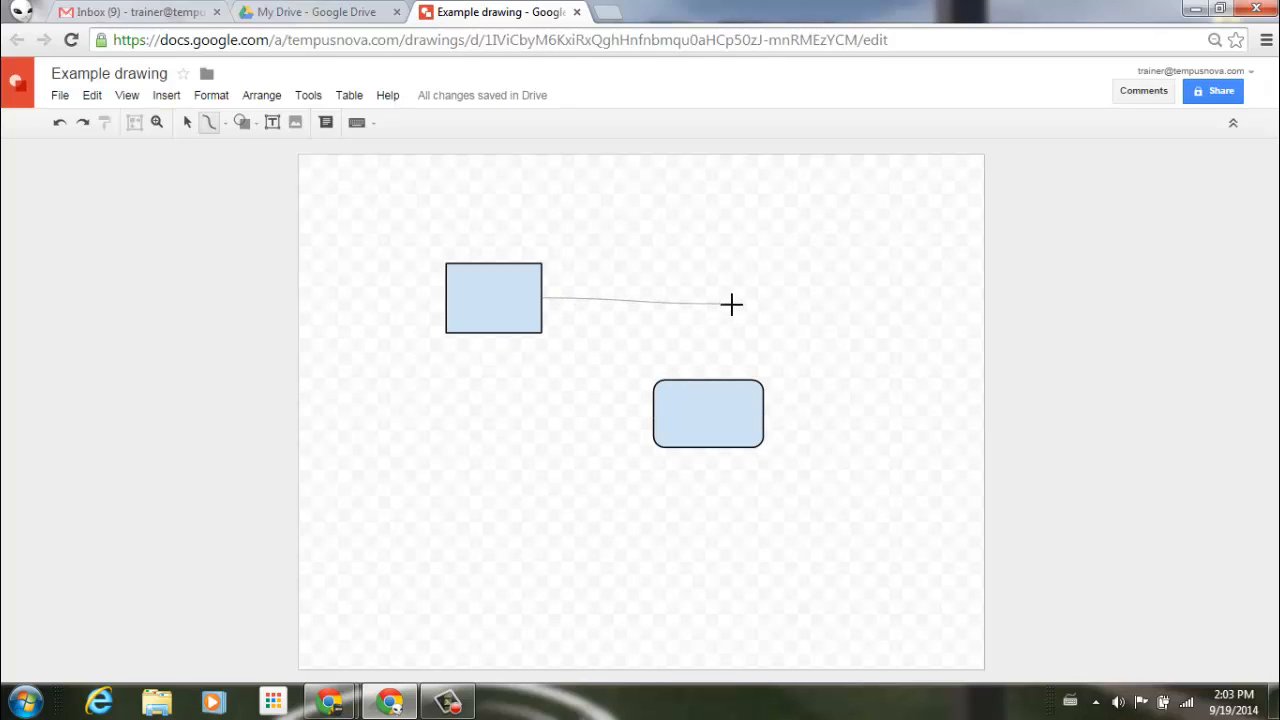
{"action": "left_click_drag", "start_coordinate": [733, 305], "coordinate": [768, 418]}
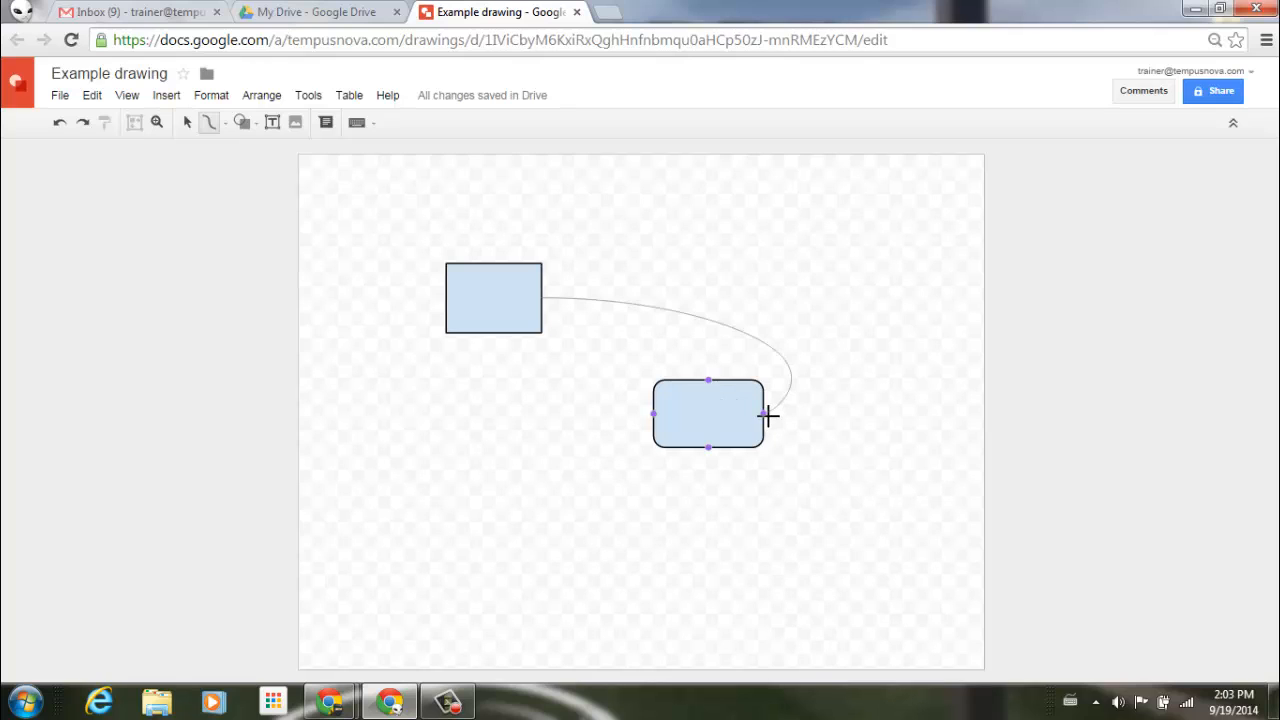
{"action": "left_click_drag", "start_coordinate": [770, 415], "coordinate": [710, 378]}
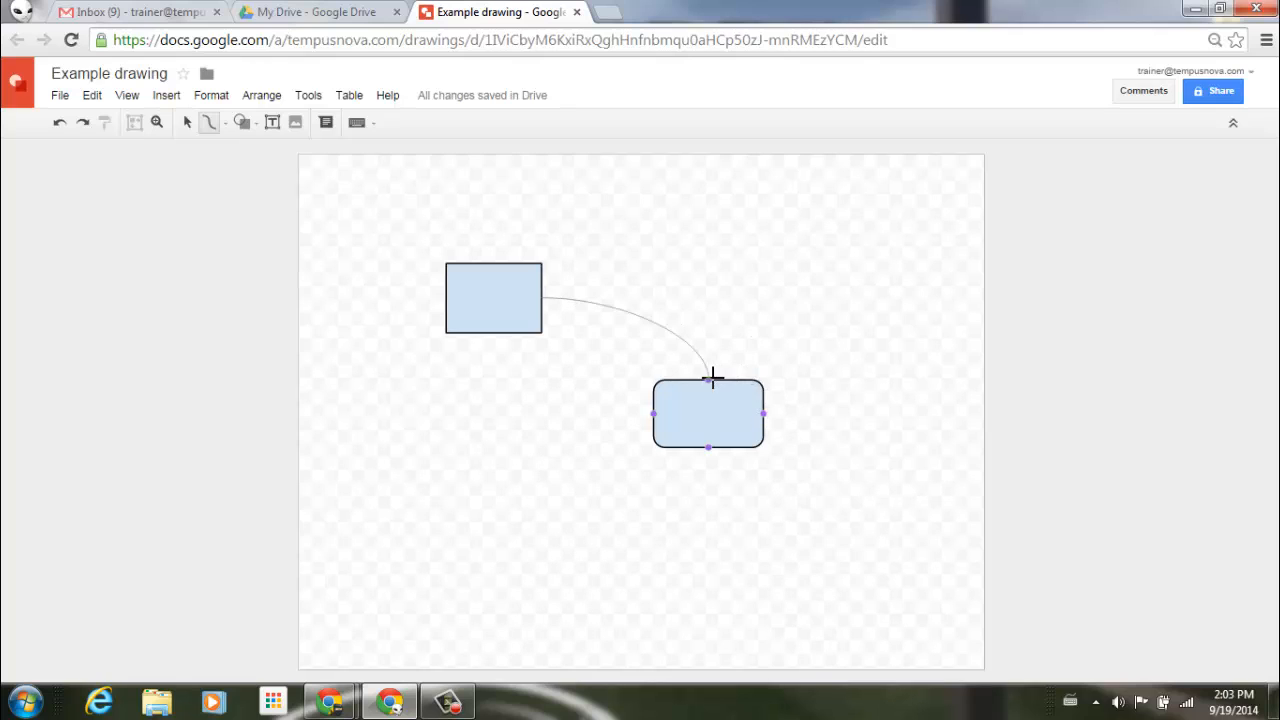
{"action": "left_click_drag", "start_coordinate": [710, 378], "coordinate": [650, 410]}
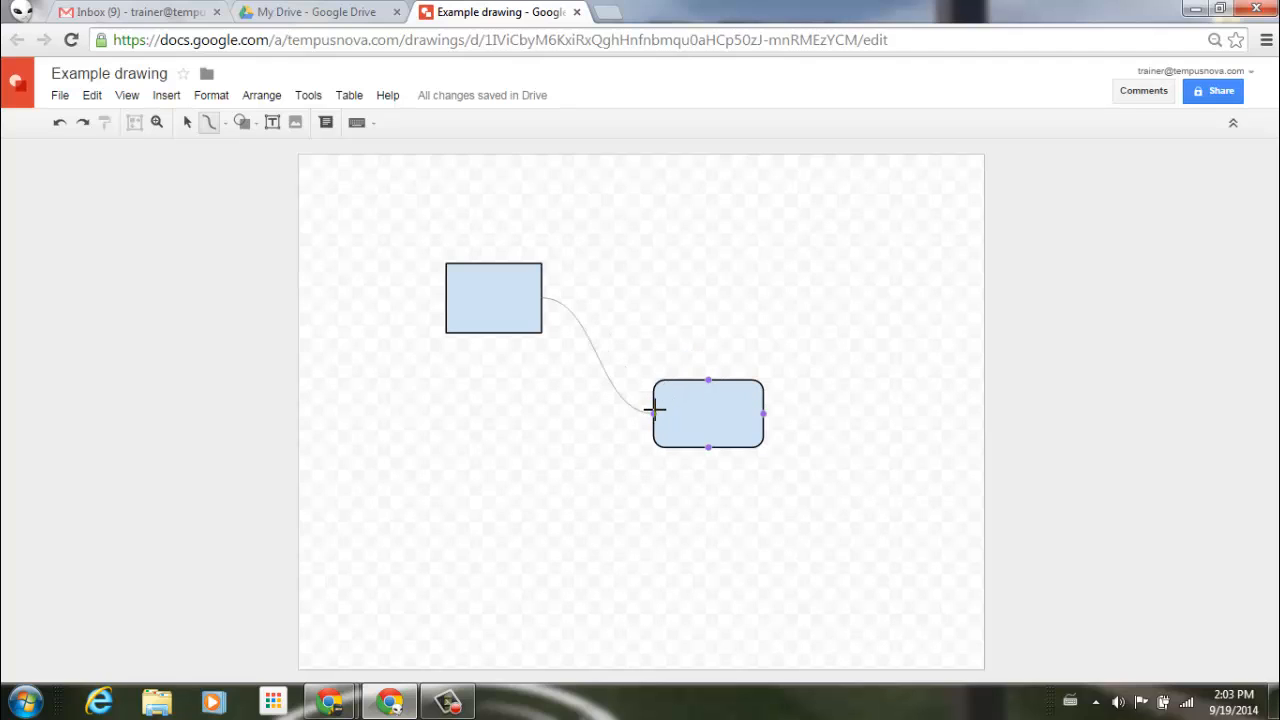